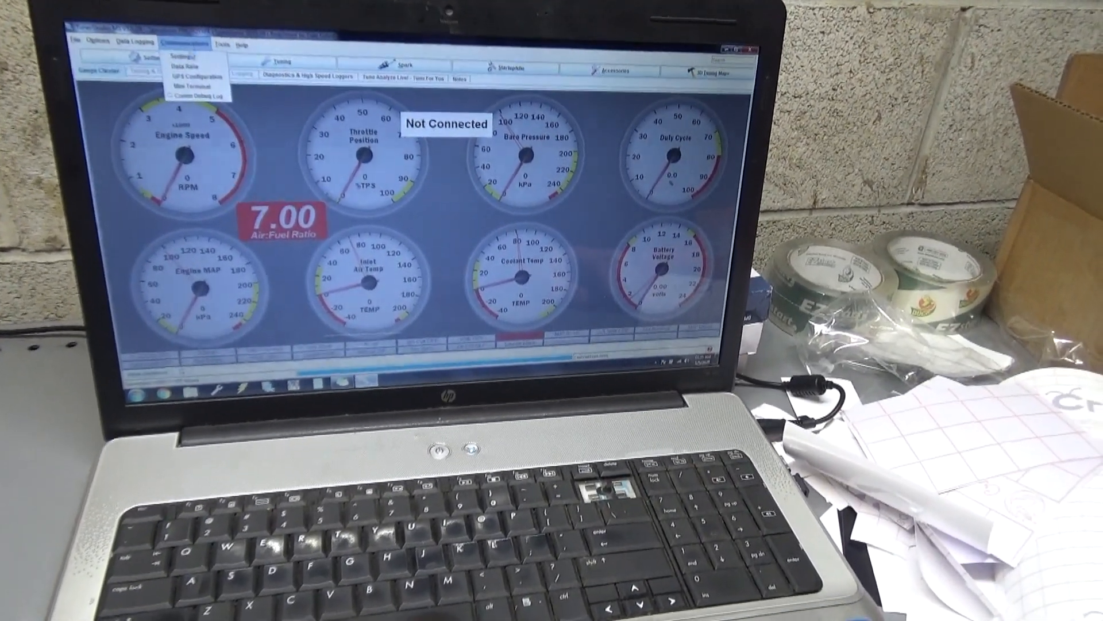
- Review the communication settings and connect TunerStudio to the Speeduino controller
{"action": "left_click", "coordinate": [181, 57]}
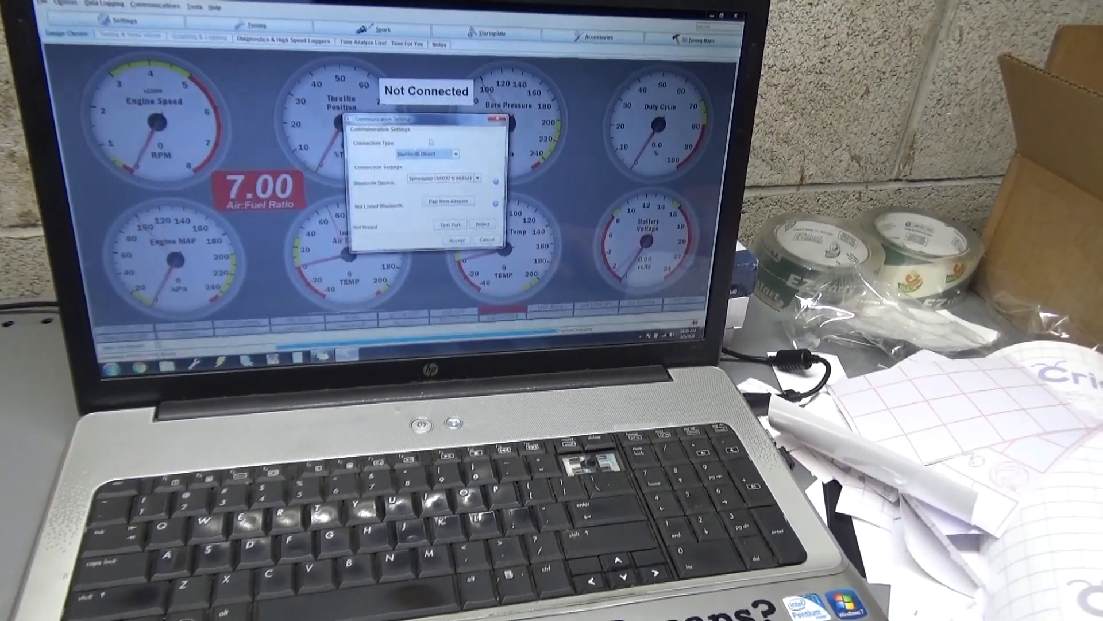
{"action": "left_click", "coordinate": [443, 143]}
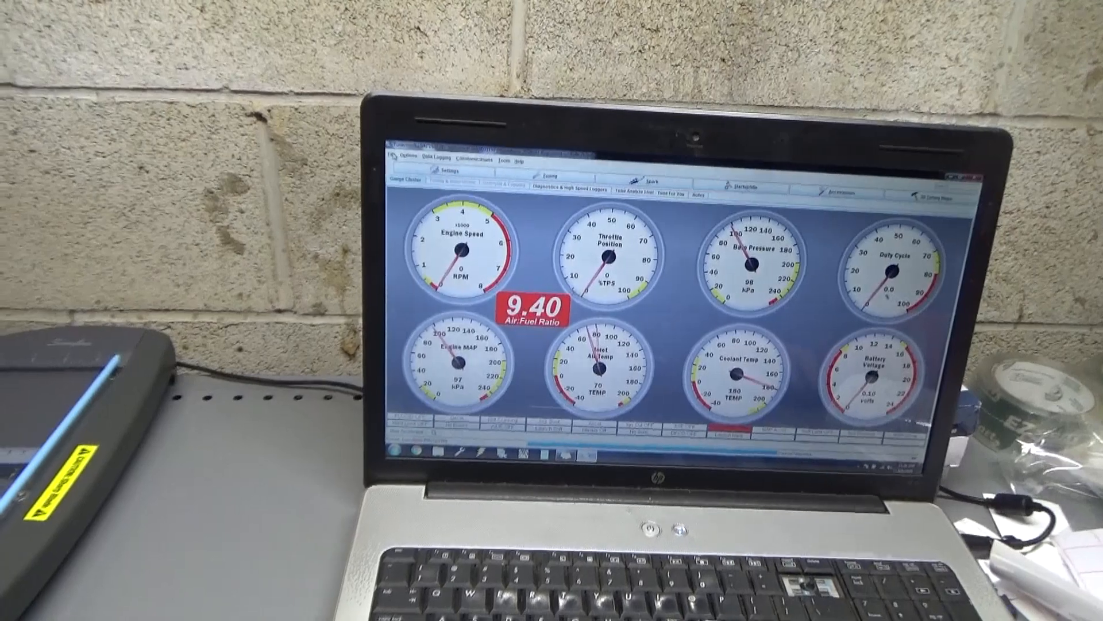
- Save the tune as '201909 firmware last tune 1-5-2020' in the Speeduino PROTOTYPE project
{"action": "left_click", "coordinate": [400, 161]}
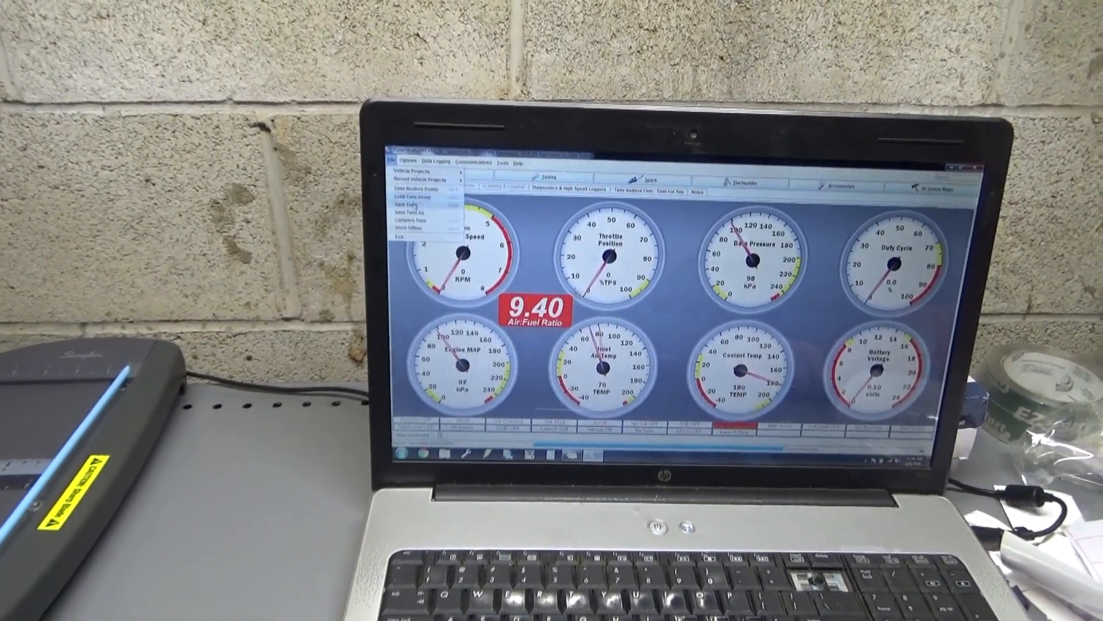
{"action": "left_click", "coordinate": [407, 211]}
{"action": "type", "text": "201909 firmware last tune 1-5-2020"}
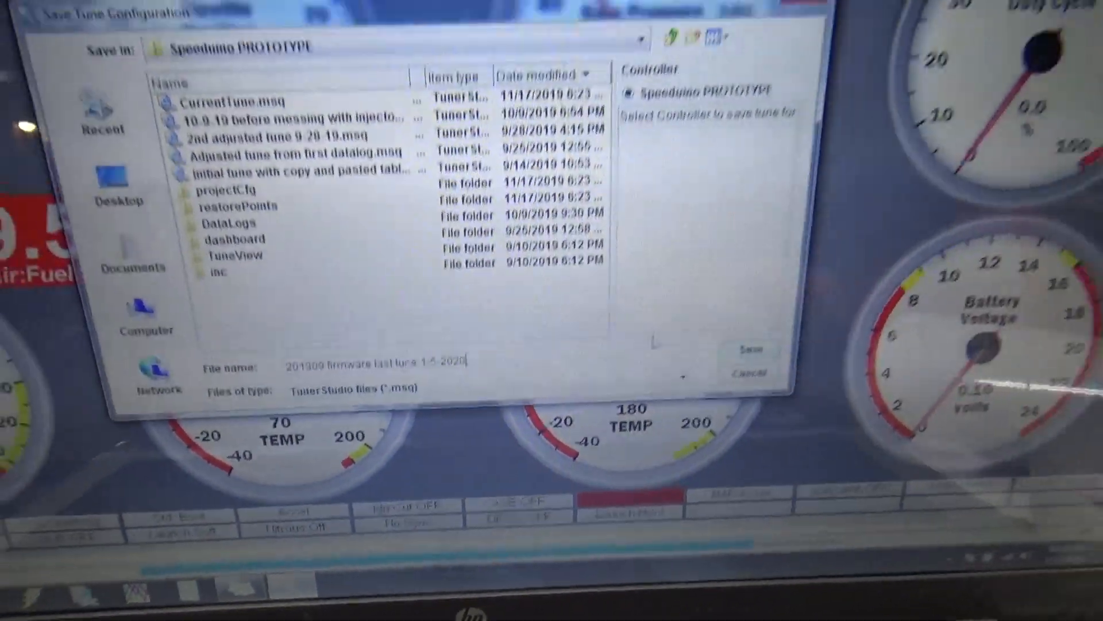
{"action": "left_click", "coordinate": [749, 348]}
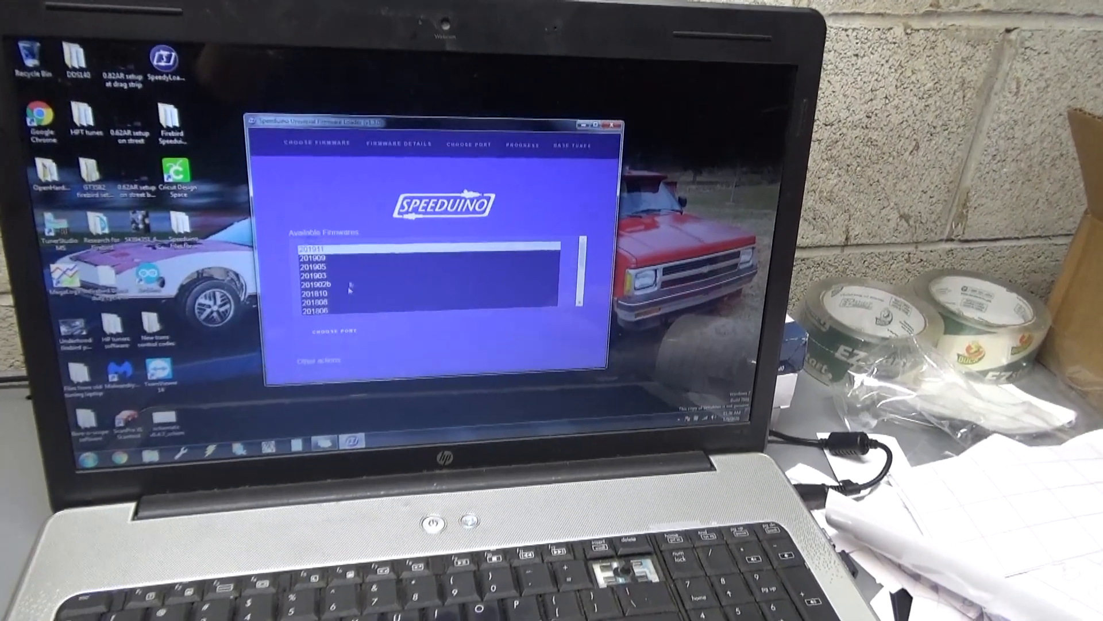
- Upload the 201911 firmware to the controller over COM8 in SpeedyLoader
{"action": "left_click", "coordinate": [334, 331]}
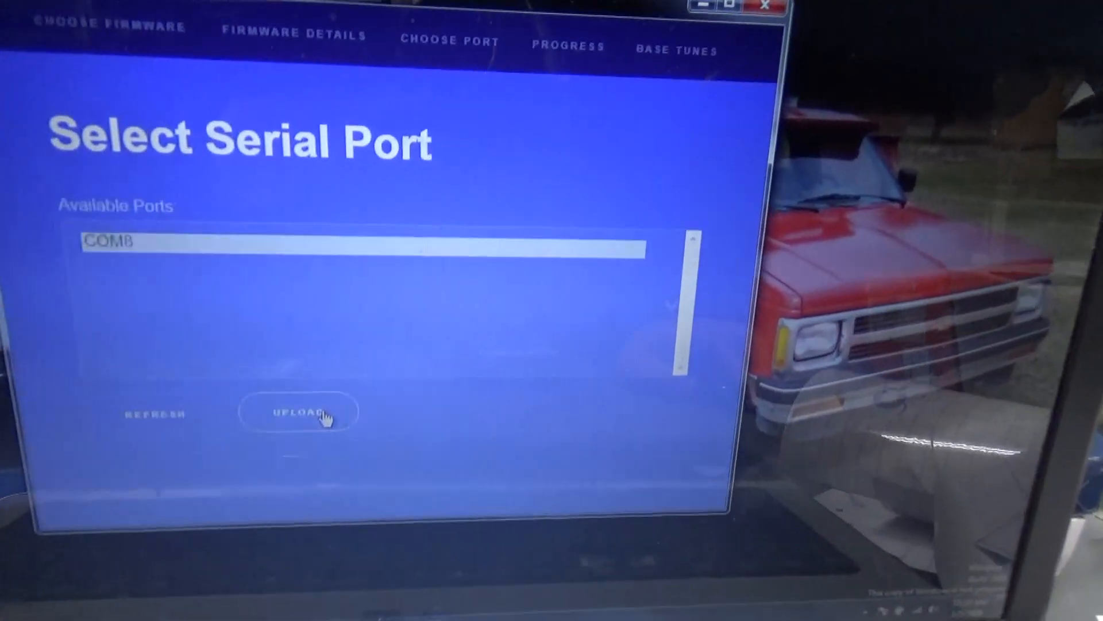
{"action": "left_click", "coordinate": [297, 412]}
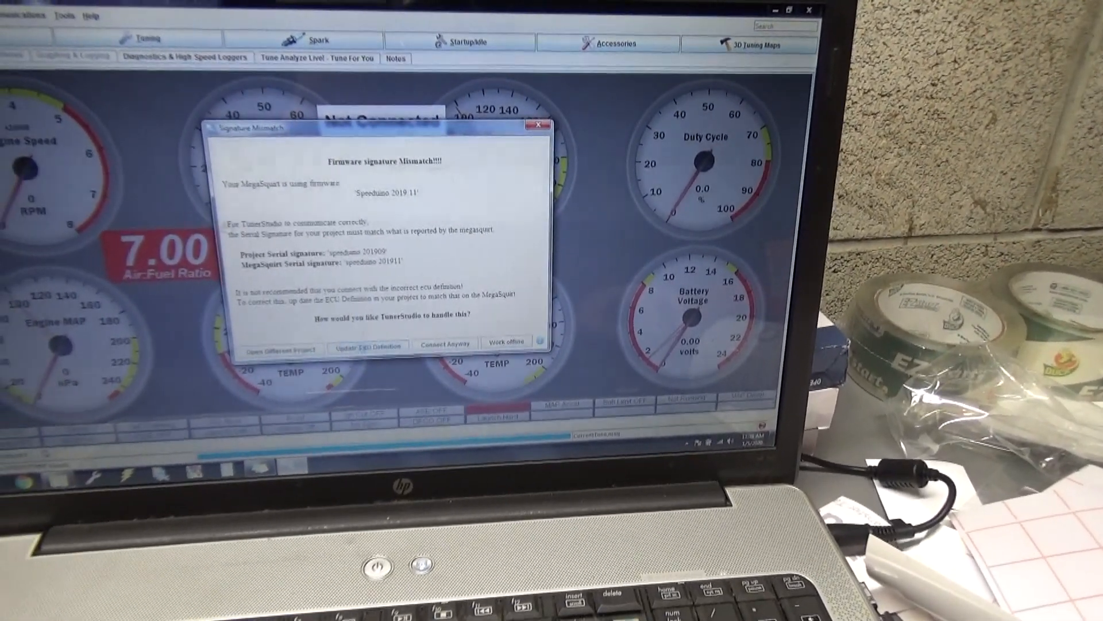
- Start updating the ECU definition for the 201911 mismatch and browse for a definition file
{"action": "left_click", "coordinate": [367, 345]}
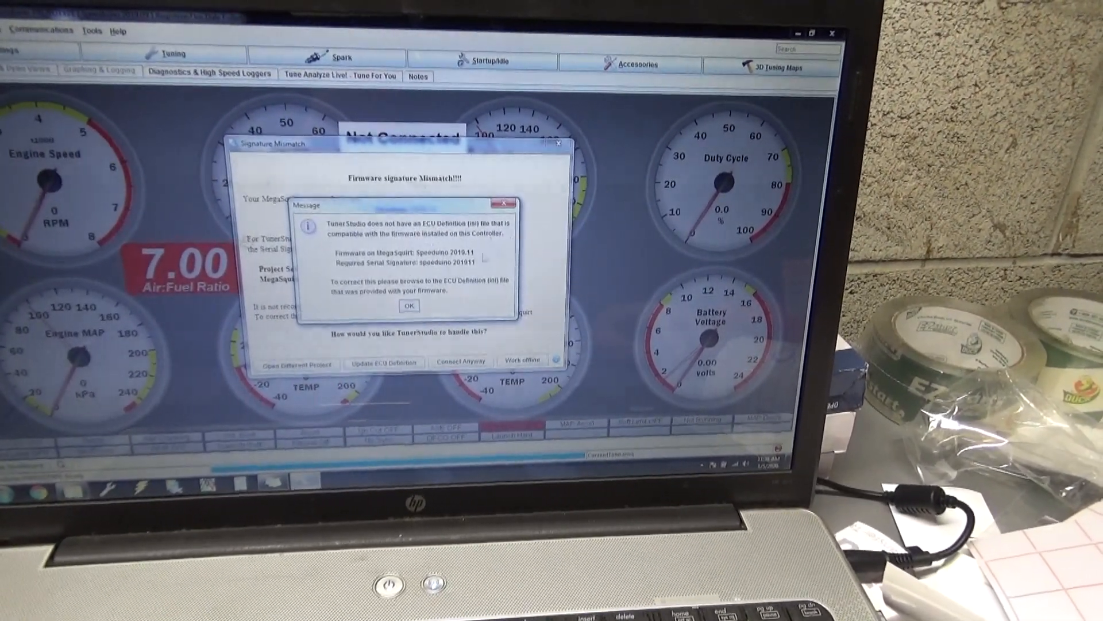
{"action": "left_click", "coordinate": [410, 305]}
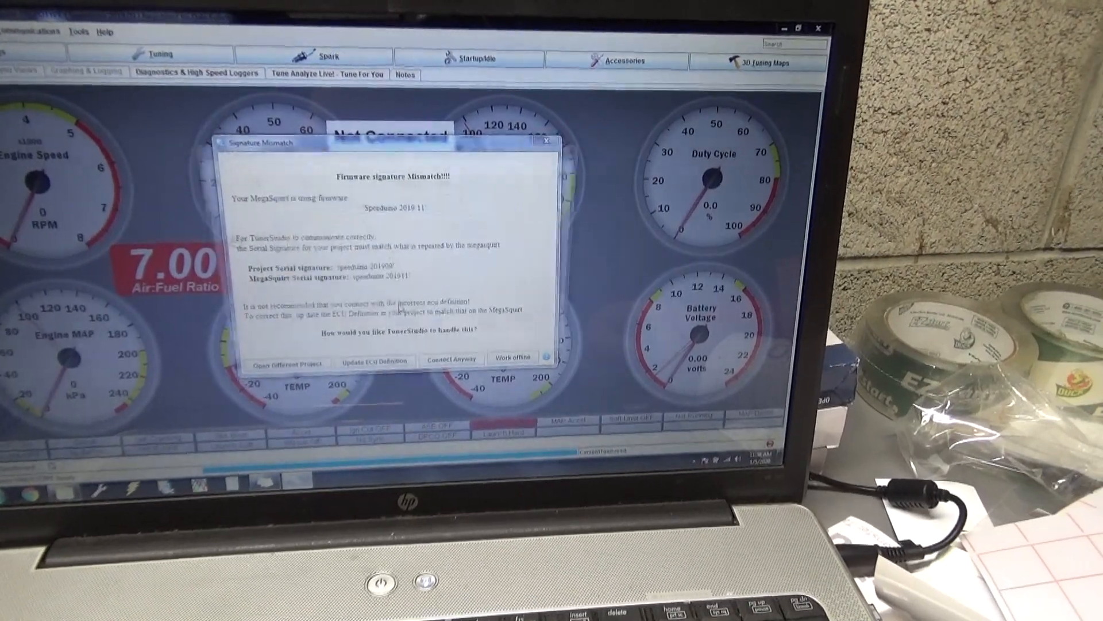
{"action": "left_click", "coordinate": [373, 360]}
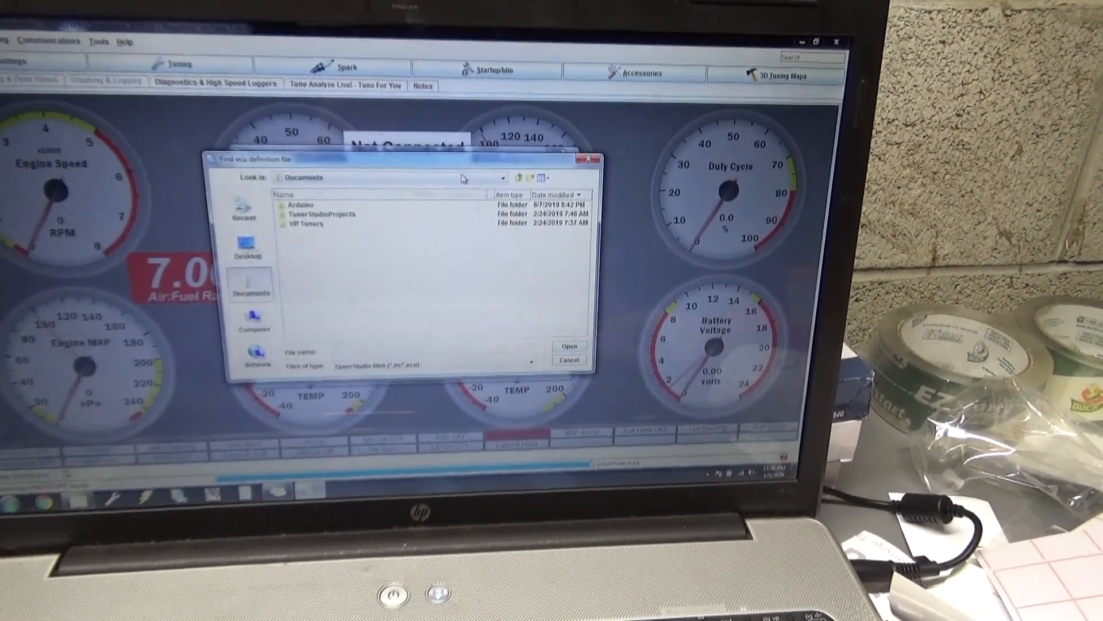
- Load the 201911.ini definition file from the Downloads folder into the project
{"action": "left_click", "coordinate": [498, 177]}
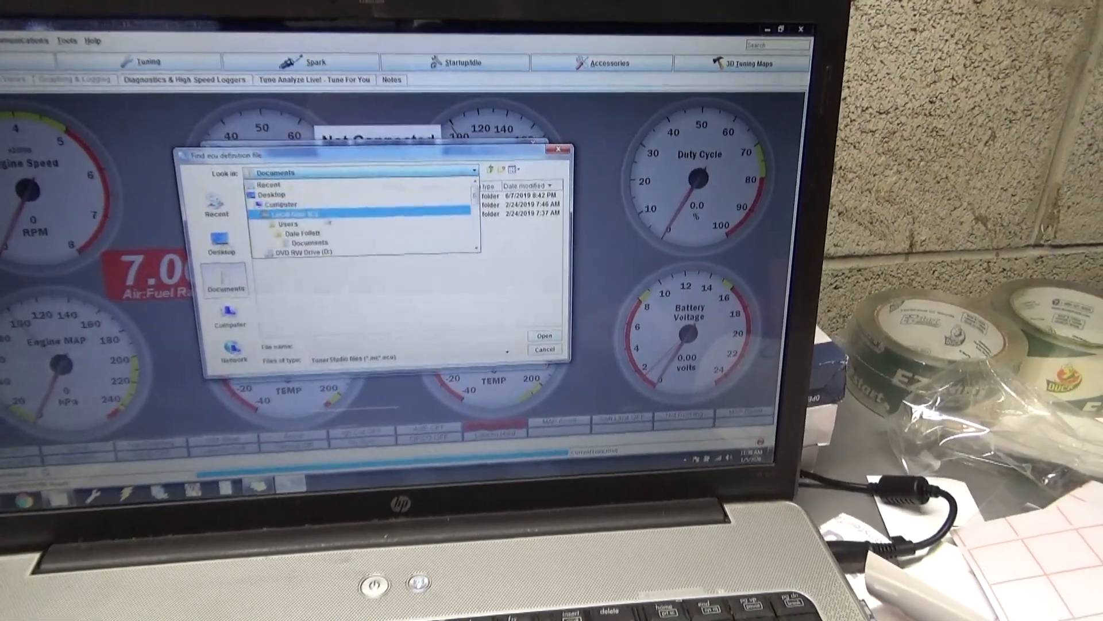
{"action": "double_click", "coordinate": [288, 232]}
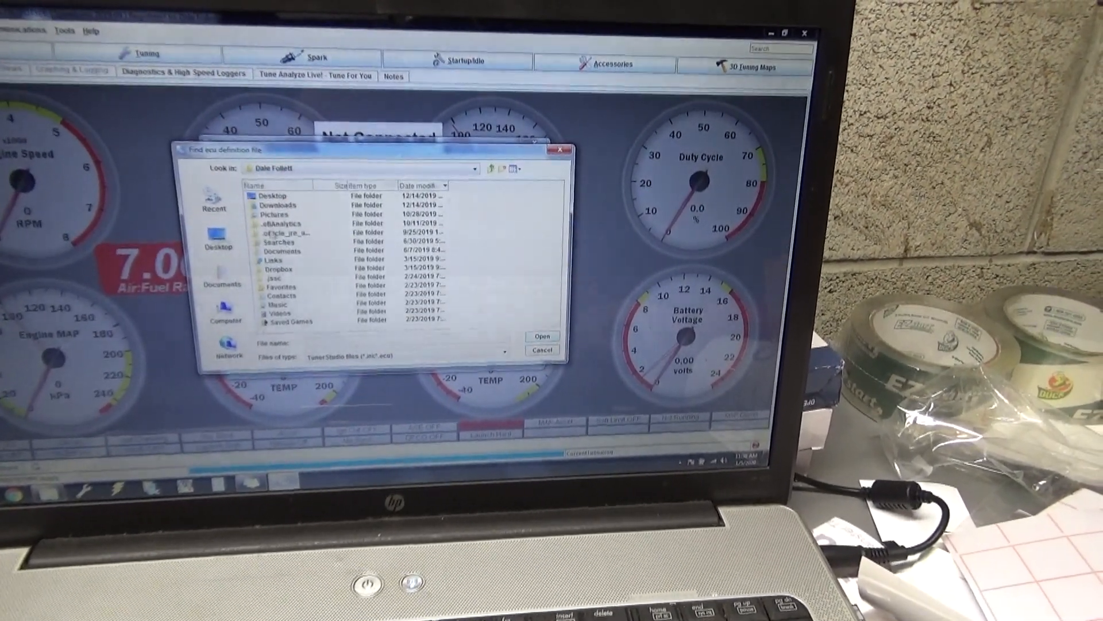
{"action": "double_click", "coordinate": [277, 205]}
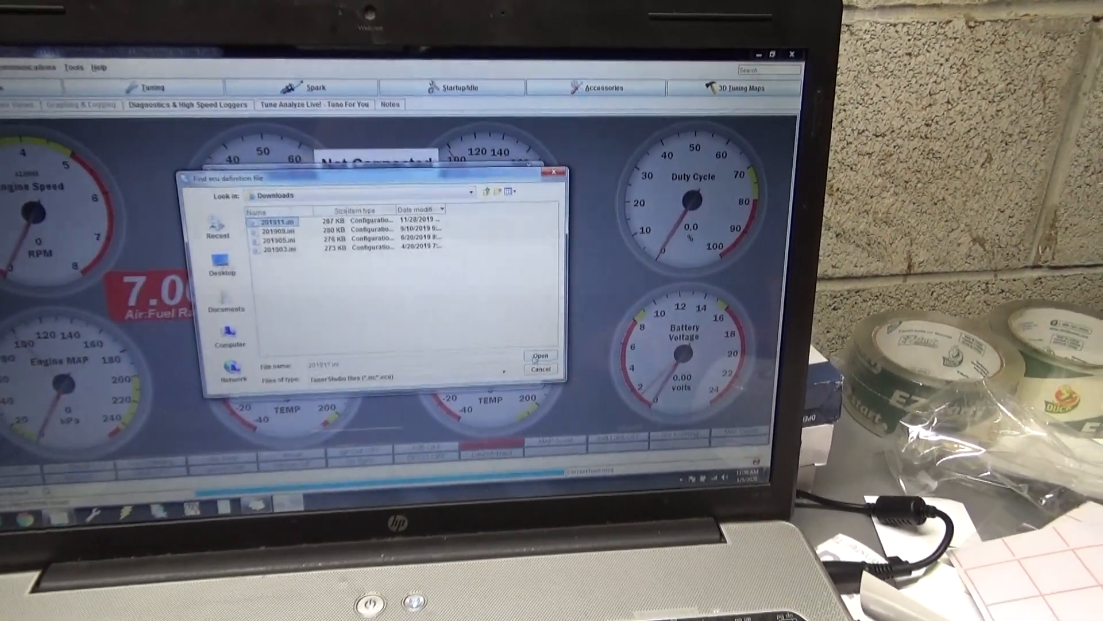
{"action": "left_click", "coordinate": [540, 355]}
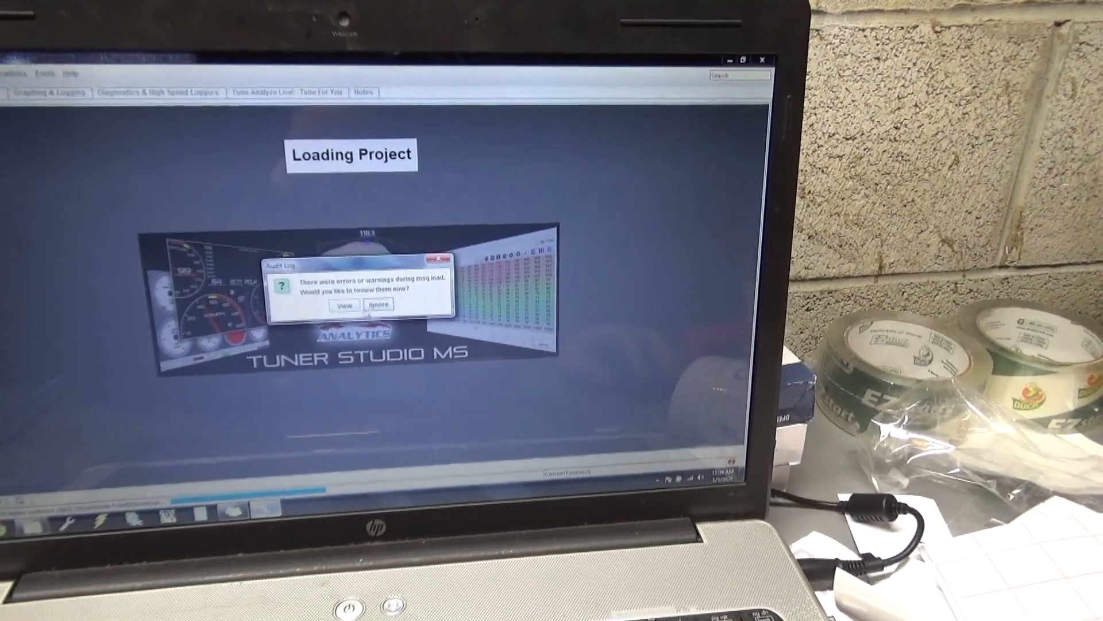
- Review and dismiss the rescaled-table warnings from reloading the project
{"action": "left_click", "coordinate": [342, 306]}
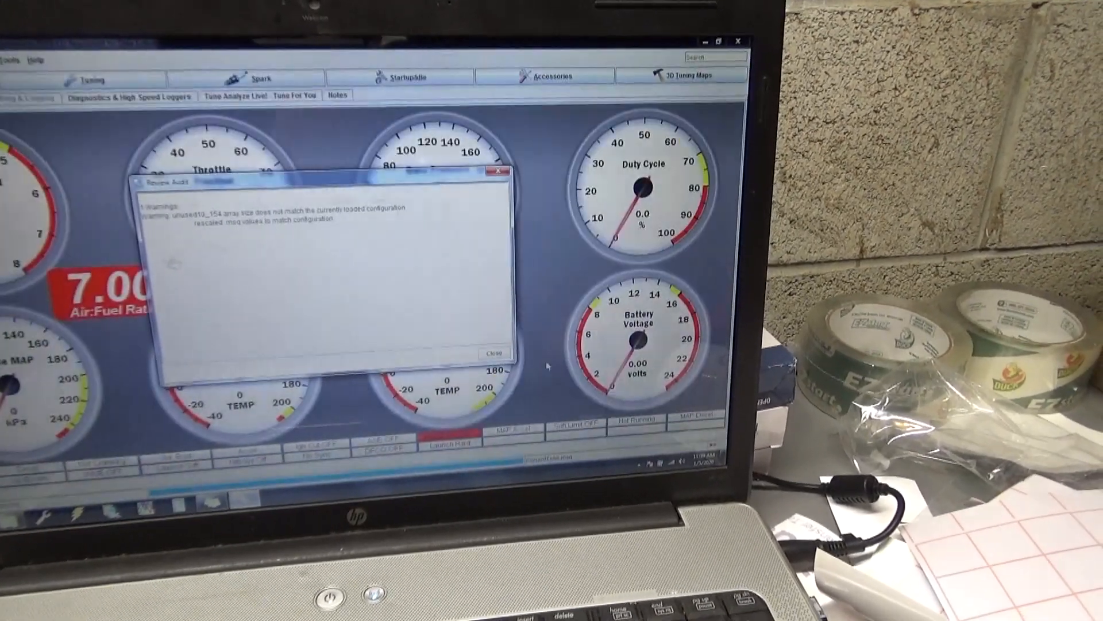
{"action": "left_click", "coordinate": [494, 351]}
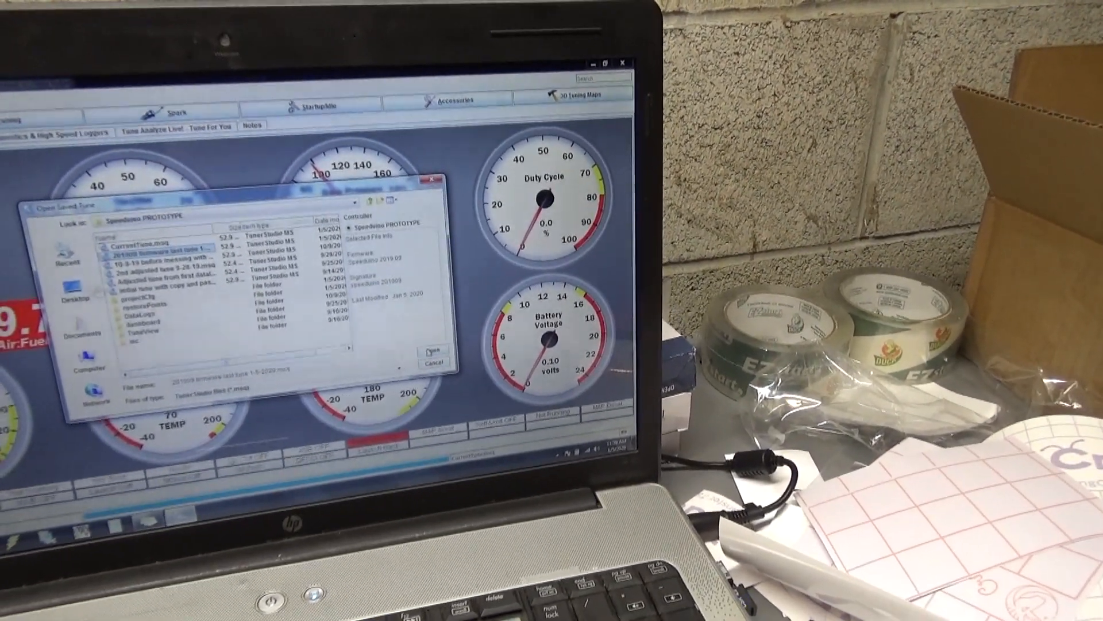
- Load '201909 firmware last tune 1-5-2020.msq' into the 201911 project despite the signature mismatch
{"action": "left_click", "coordinate": [435, 350]}
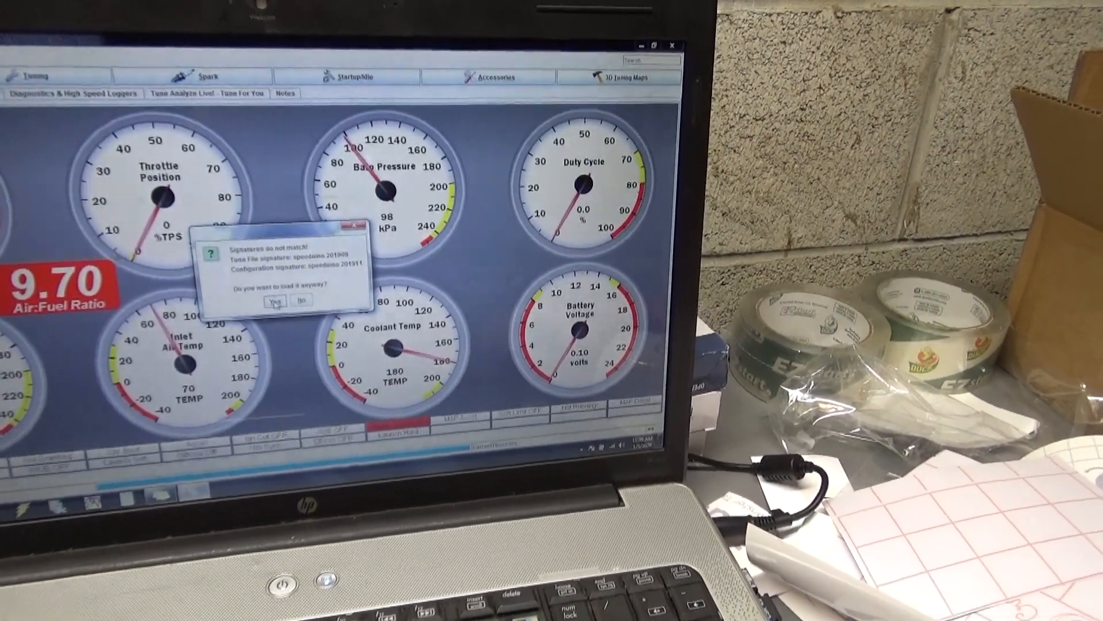
{"action": "left_click", "coordinate": [274, 302]}
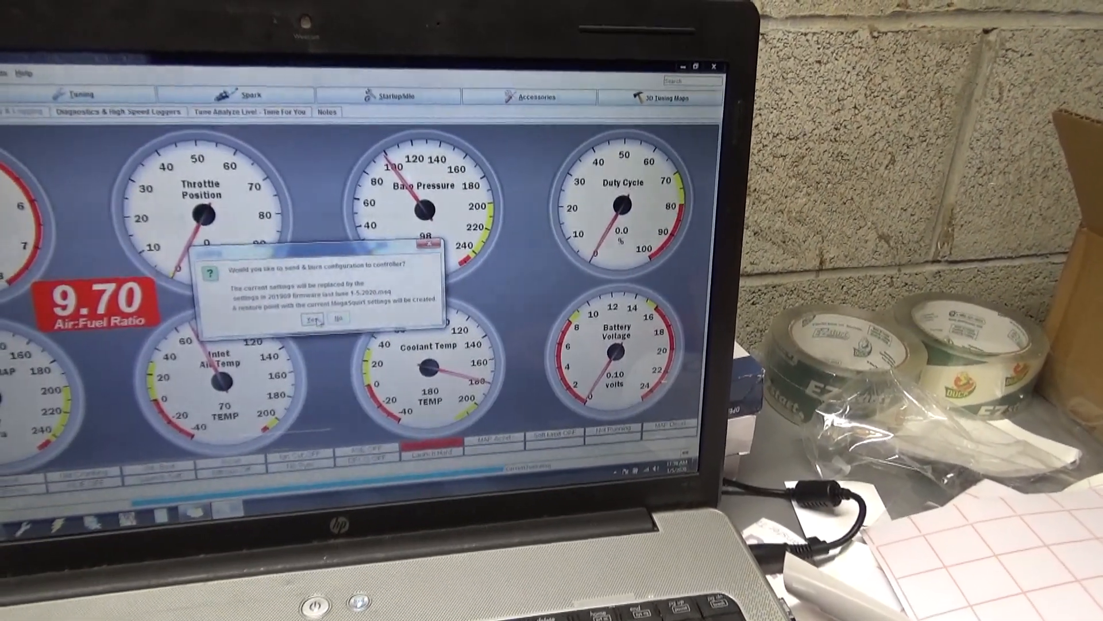
- Send and burn the reloaded tune to the controller, then review and dismiss its load warnings
{"action": "left_click", "coordinate": [308, 322]}
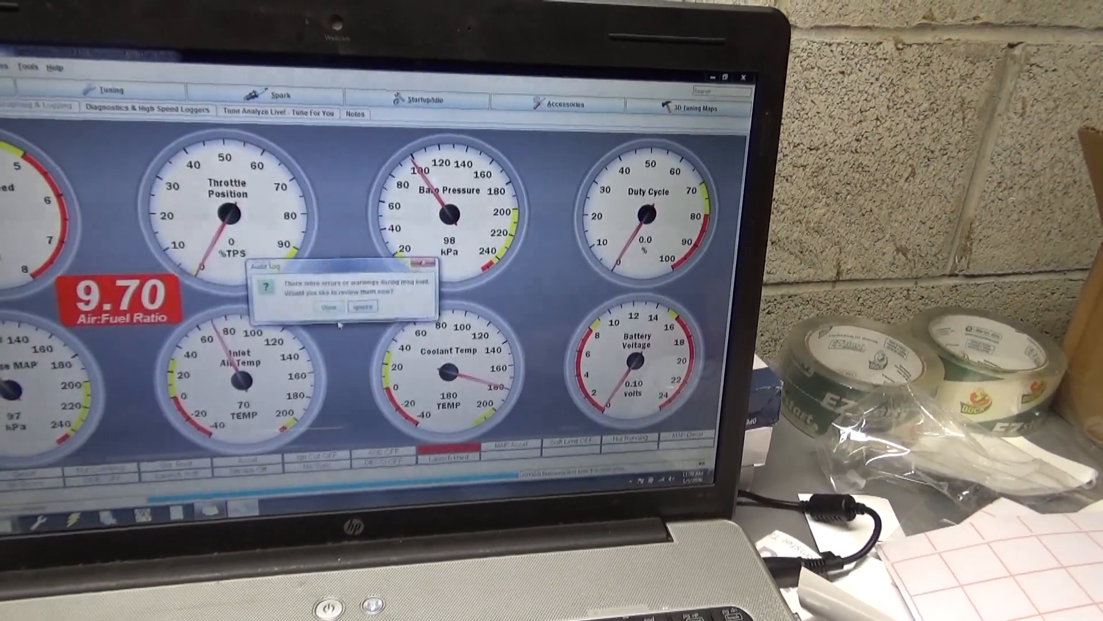
{"action": "left_click", "coordinate": [327, 306]}
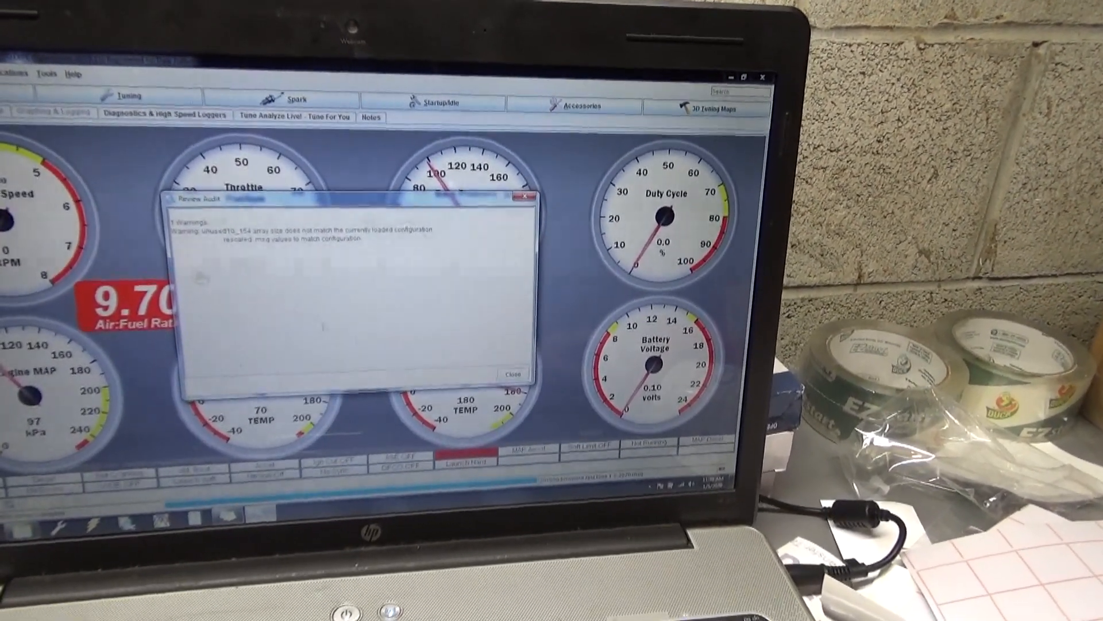
{"action": "left_click", "coordinate": [512, 374]}
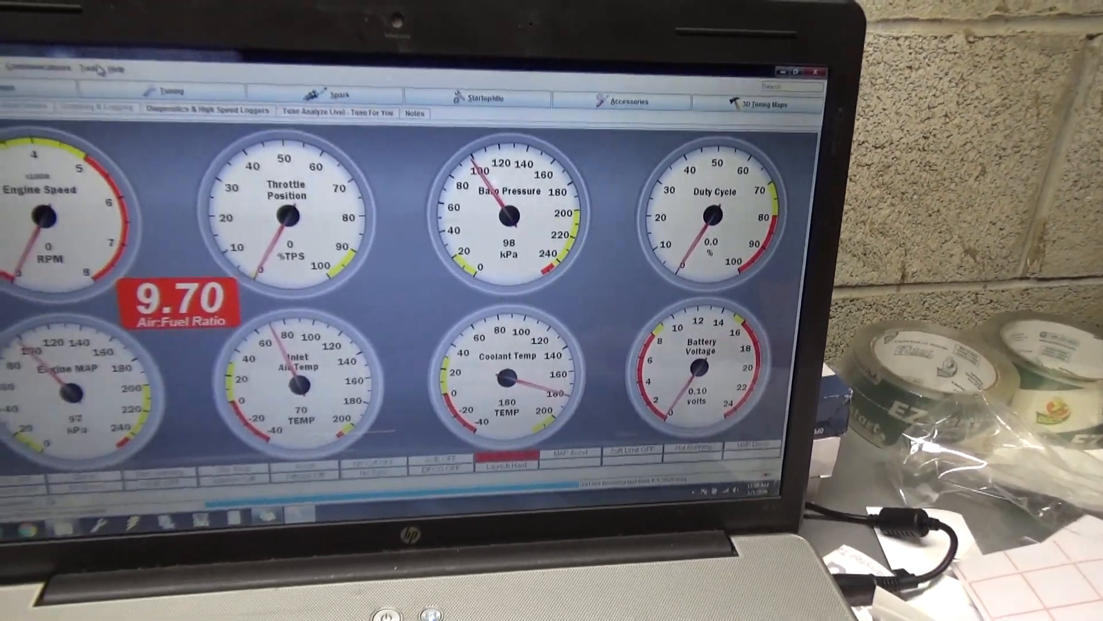
- Calibrate the throttle position sensor from the Tools menu and return to the dashboard
{"action": "left_click", "coordinate": [221, 121]}
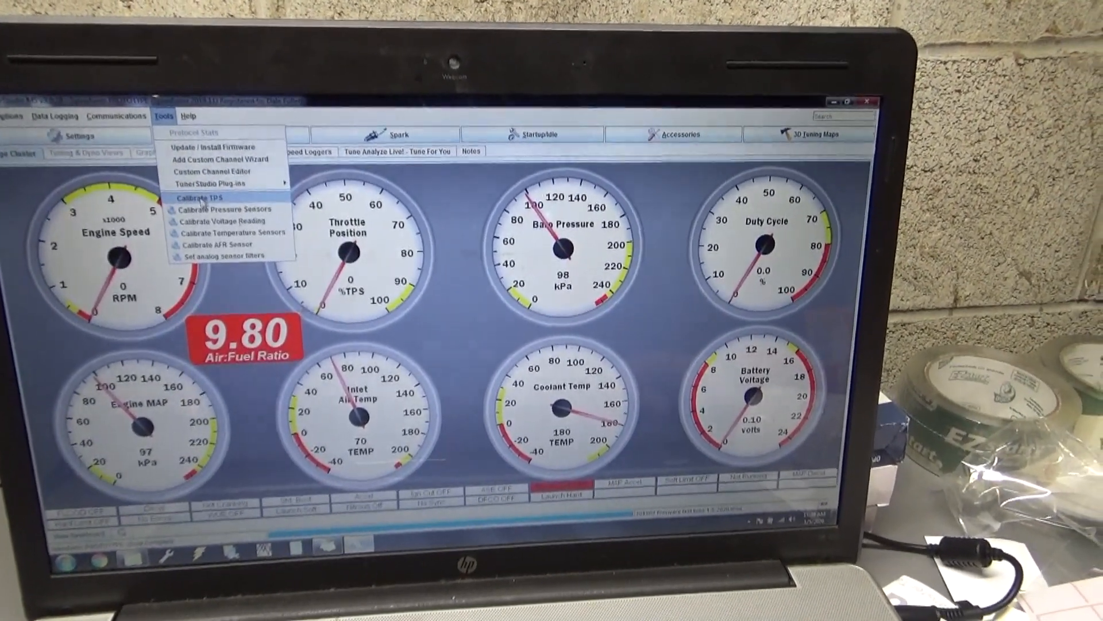
{"action": "left_click", "coordinate": [200, 198]}
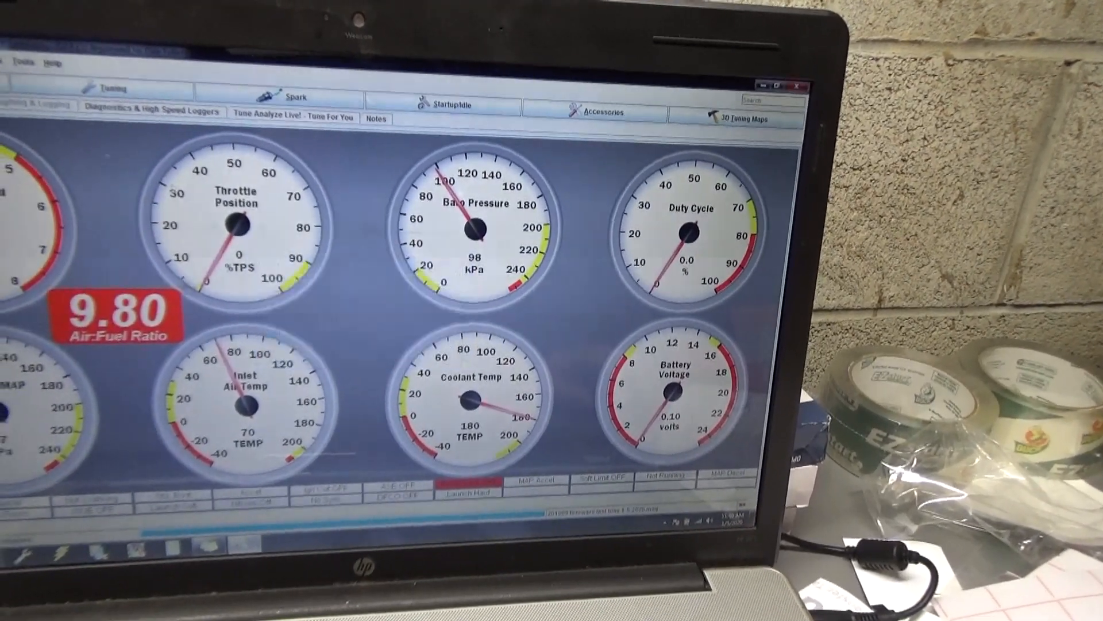
- Set the MAP sensor to MPX4250 with GM 1 BAR baro and burn it to the controller
{"action": "left_click", "coordinate": [104, 70]}
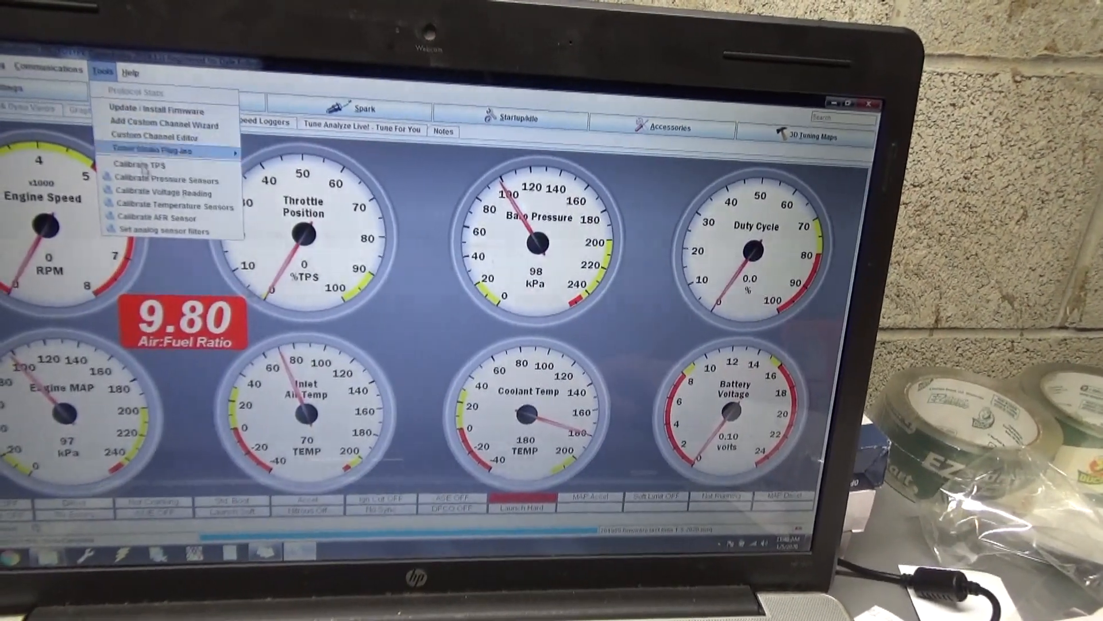
{"action": "left_click", "coordinate": [170, 179]}
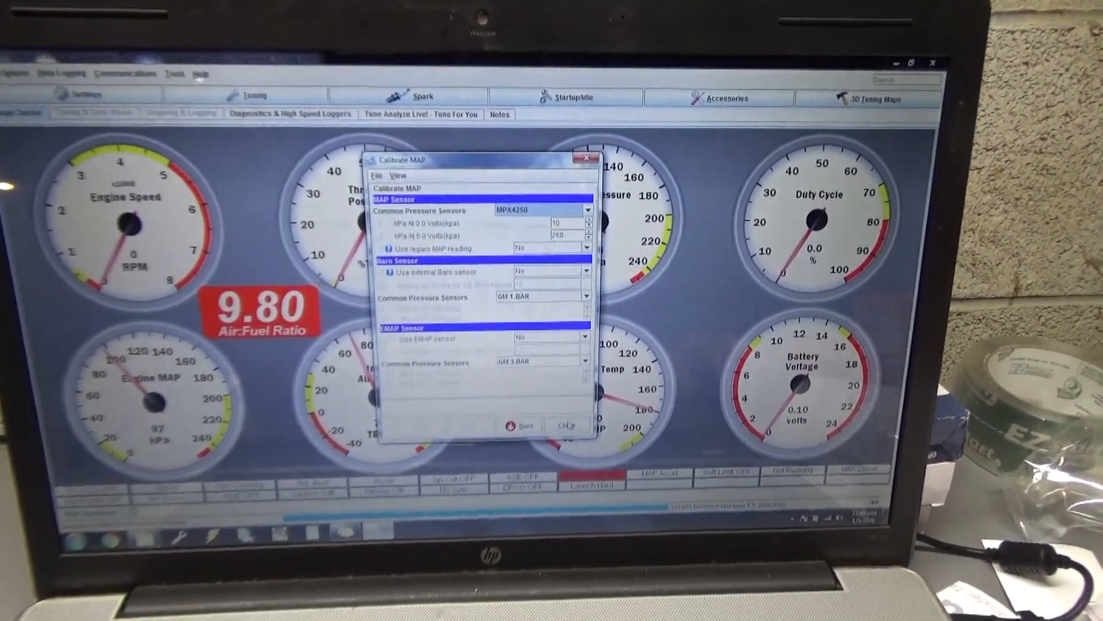
{"action": "left_click", "coordinate": [567, 425]}
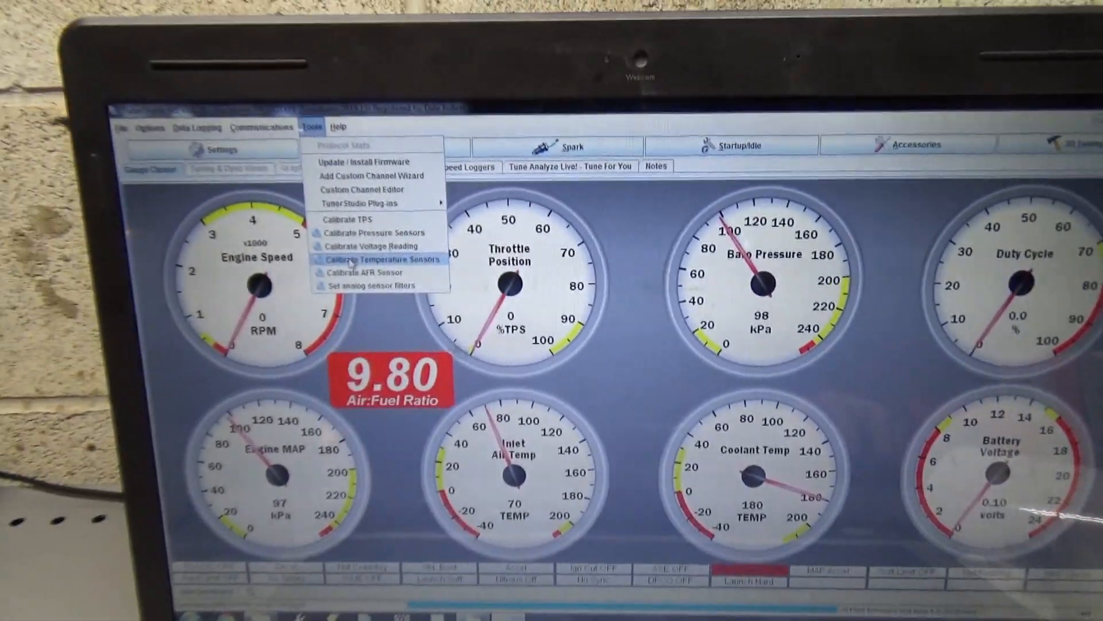
- Write the coolant temperature sensor table from GM thermistor values to the controller
{"action": "left_click", "coordinate": [381, 260]}
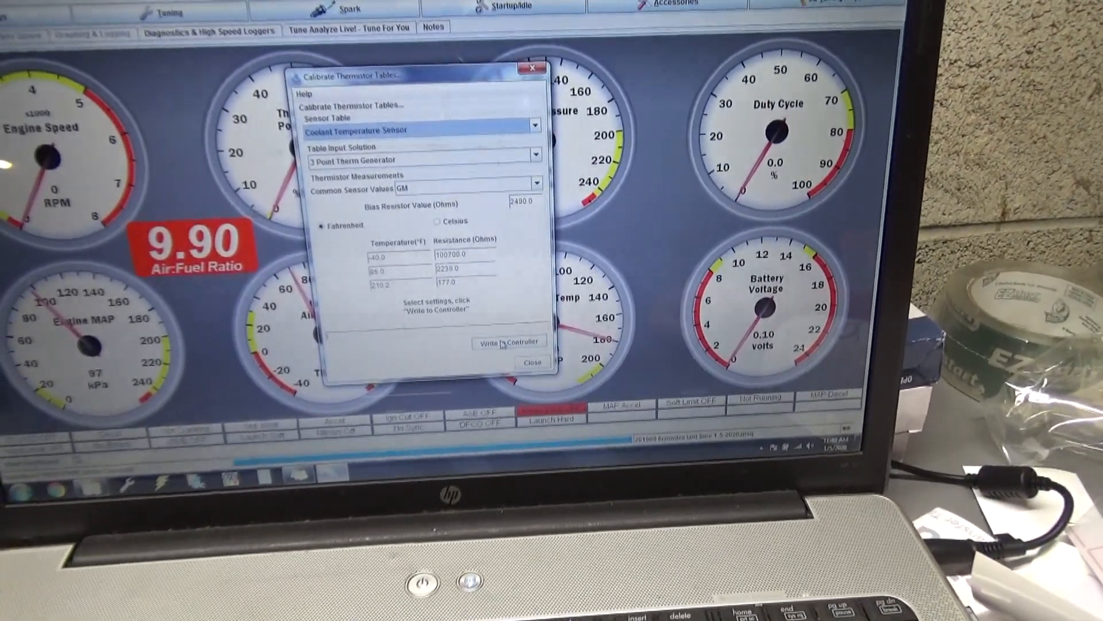
{"action": "left_click", "coordinate": [509, 341]}
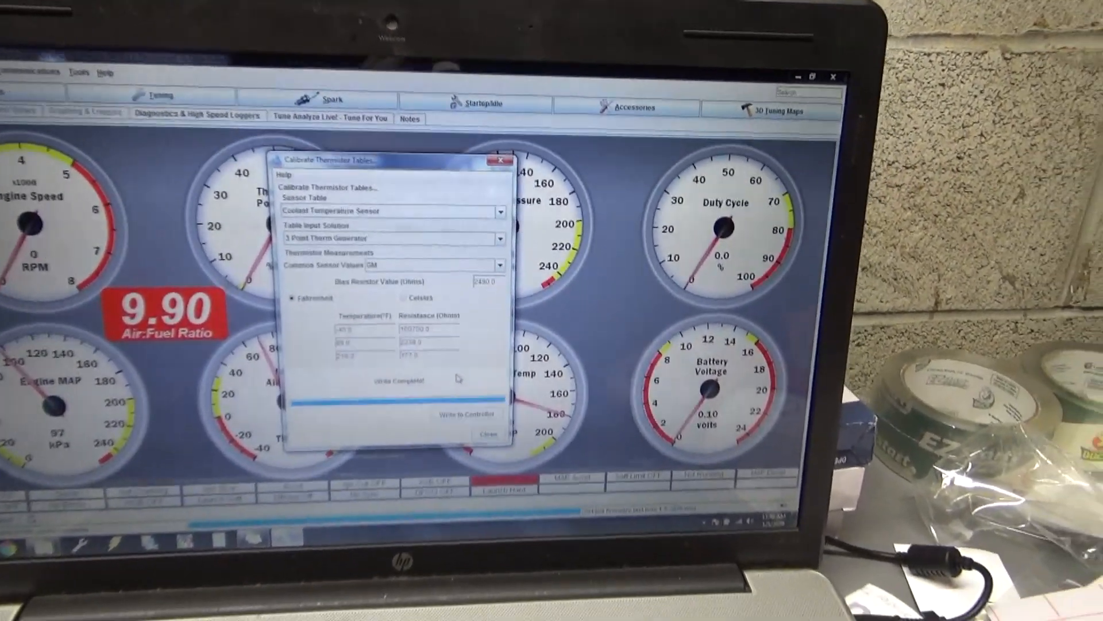
{"action": "left_click", "coordinate": [487, 434]}
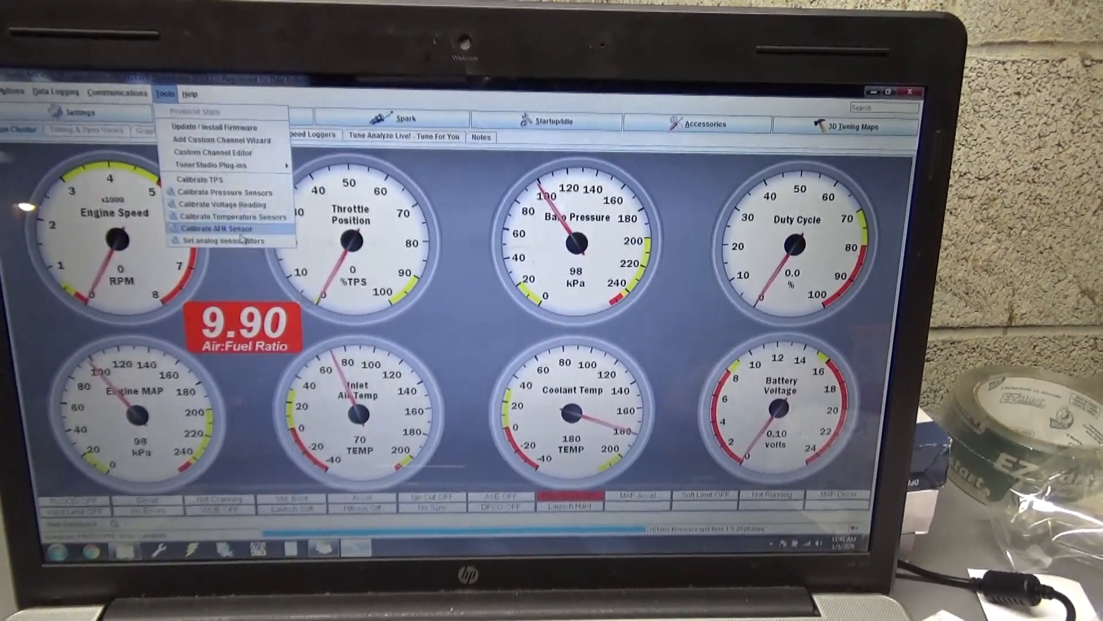
- Choose a Custom Linear WB EGO sensor mapping 0–5 V to 9.0–19.0 AFR
{"action": "left_click", "coordinate": [217, 228]}
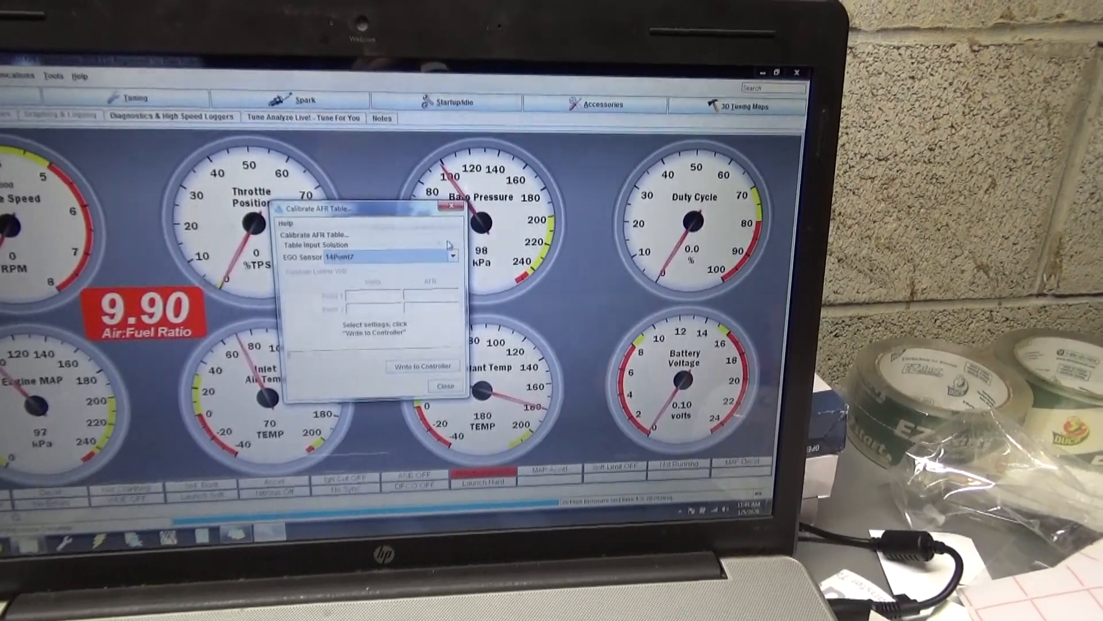
{"action": "left_click", "coordinate": [452, 255]}
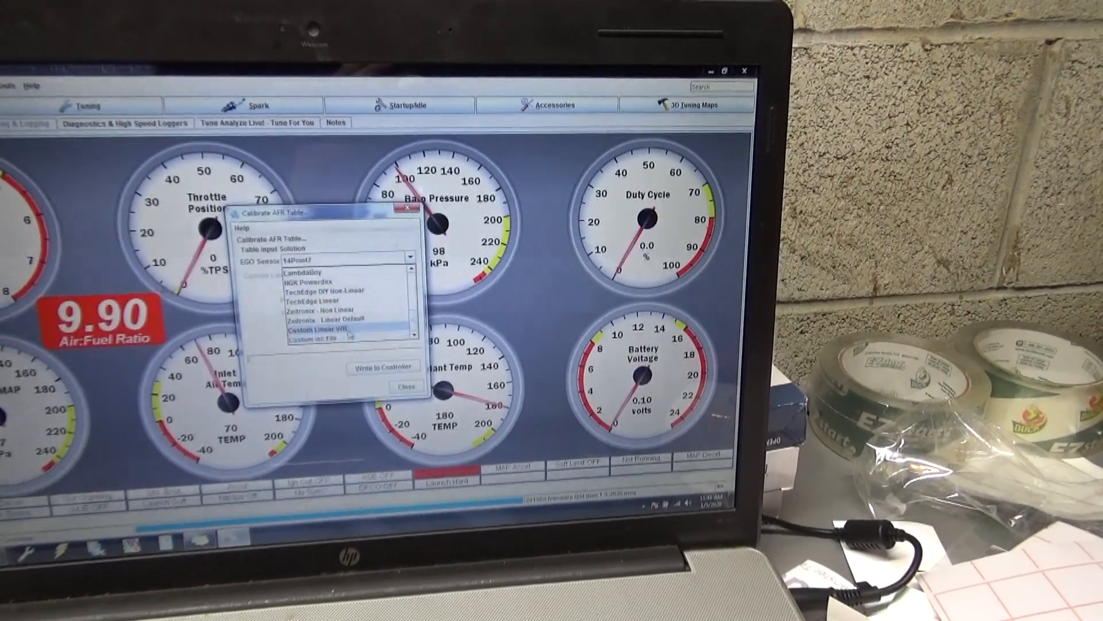
{"action": "left_click", "coordinate": [328, 331]}
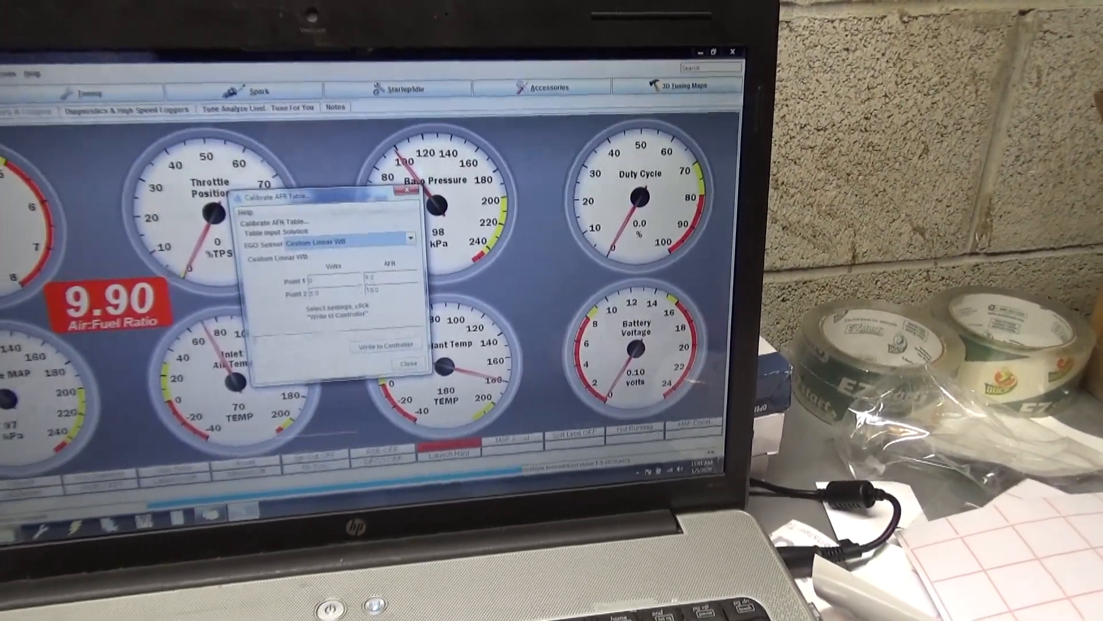
- Write the AFR calibration to the controller and close the calibrator
{"action": "left_click", "coordinate": [386, 346]}
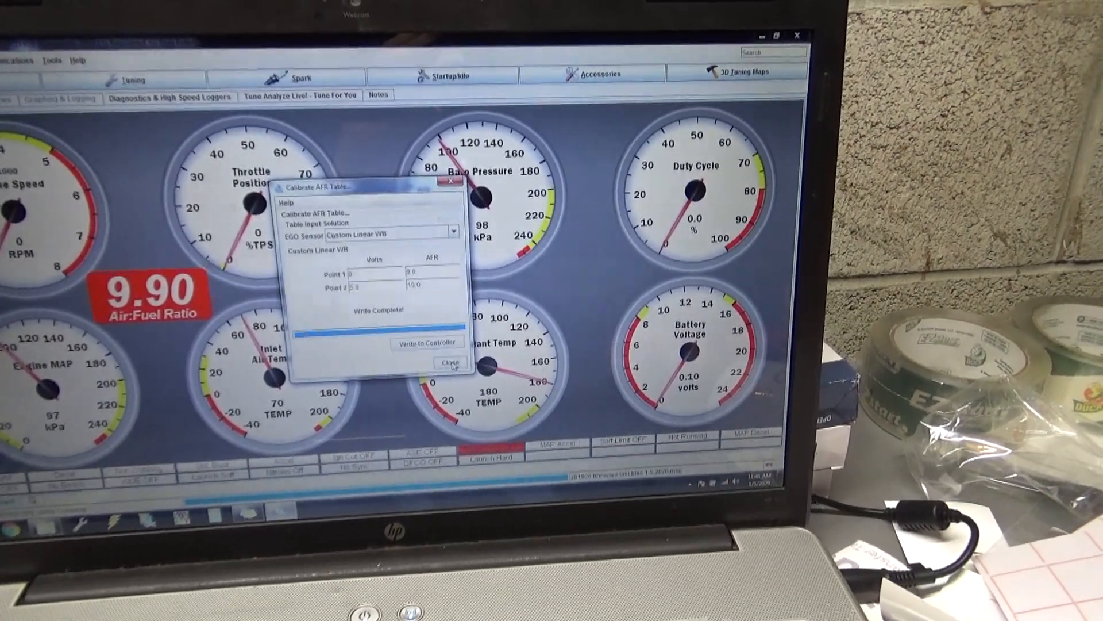
{"action": "left_click", "coordinate": [450, 363]}
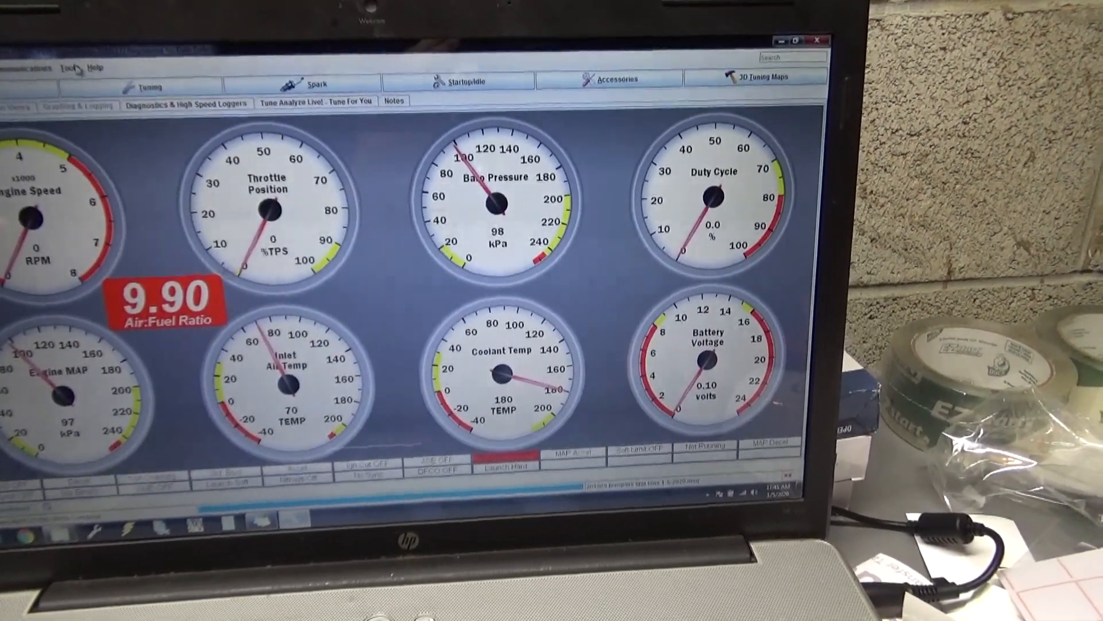
{"action": "left_click", "coordinate": [107, 79]}
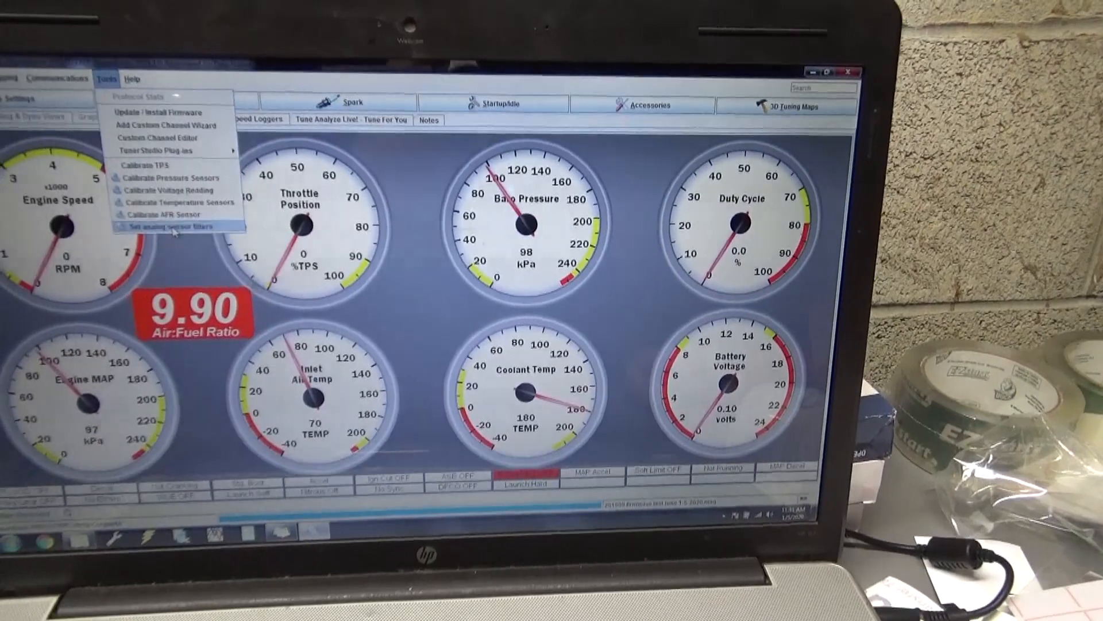